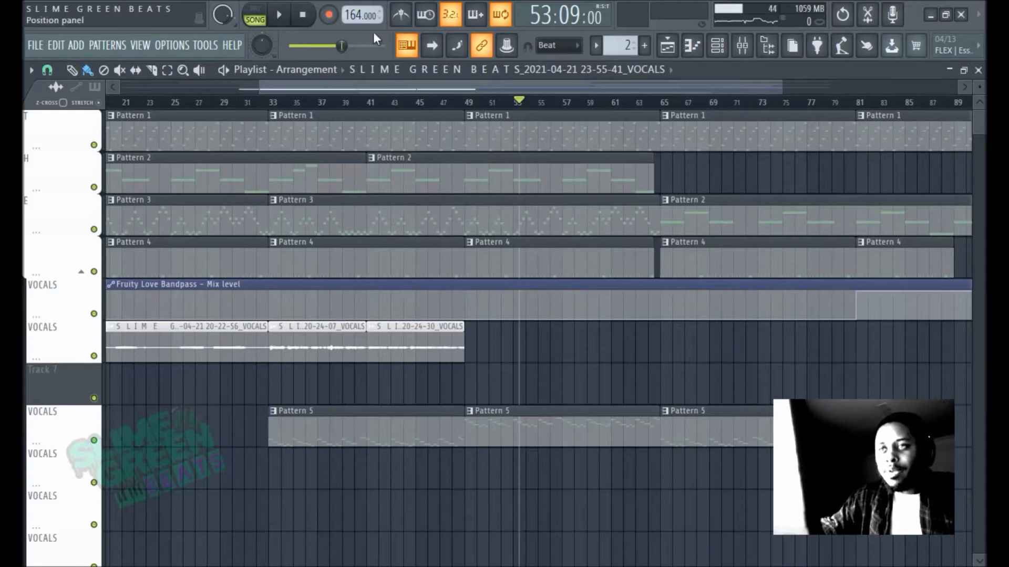
# Select bars 49 to 56 on the Playlist ruler as the loop section.
pyautogui.click(501, 13)
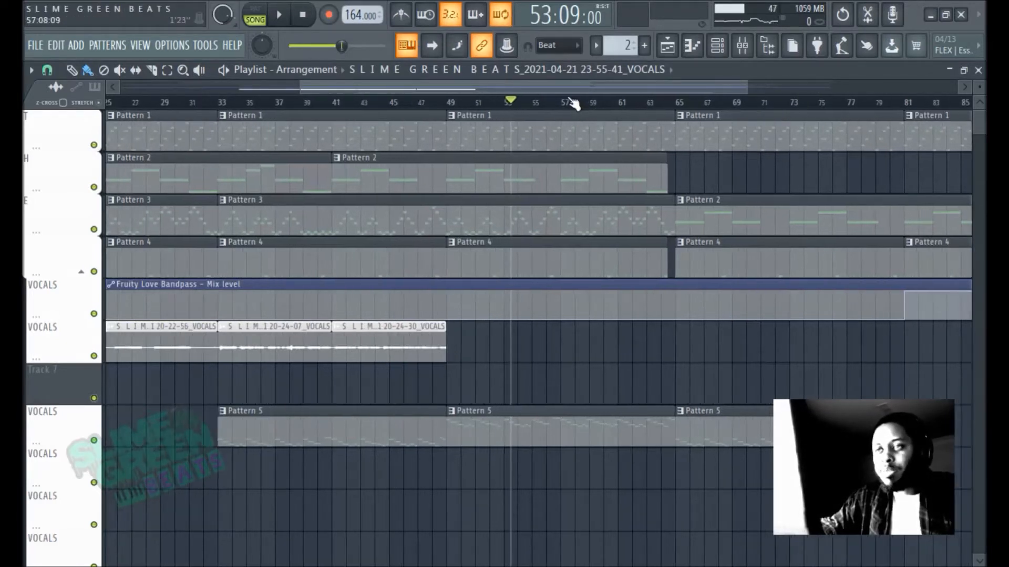
pyautogui.click(555, 102)
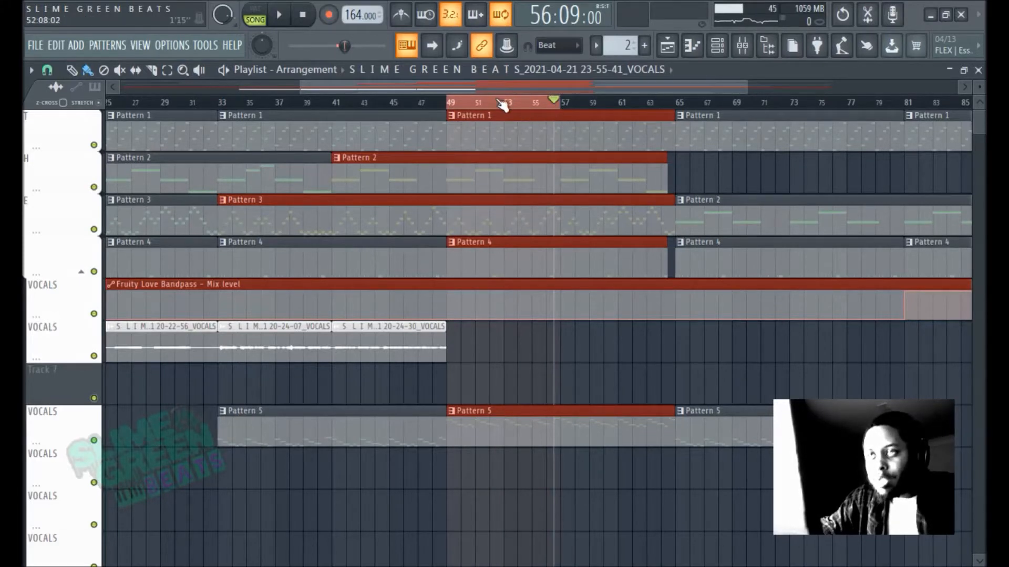
# Extend the ruler selection back so it starts at bar 47 and ends at bar 56.
pyautogui.click(451, 102)
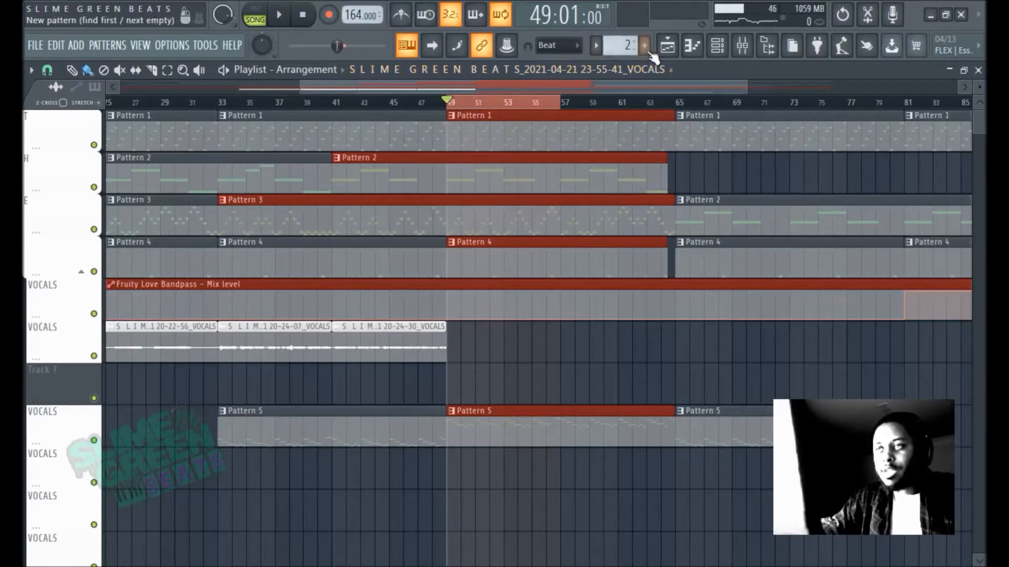
pyautogui.click(742, 45)
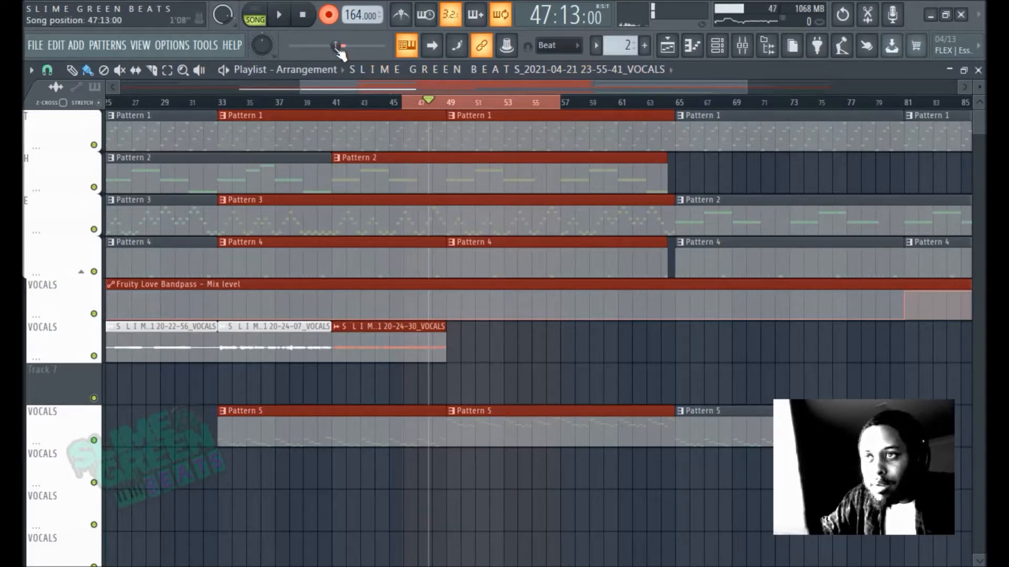
# Start loop-recording vocal takes over bars 47–56, each on its own track, lyrics open in Notepad.
pyautogui.click(520, 102)
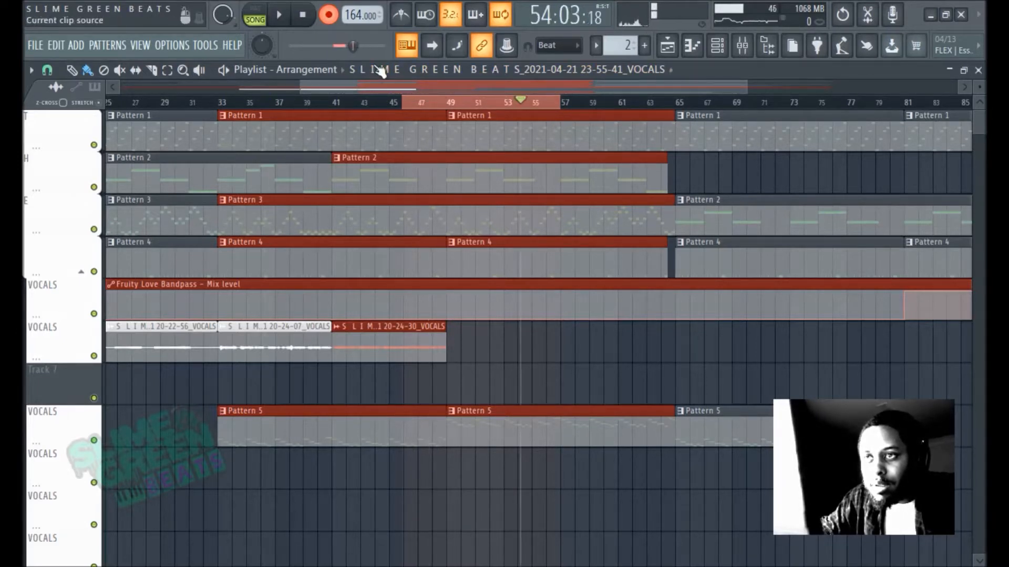
pyautogui.click(403, 102)
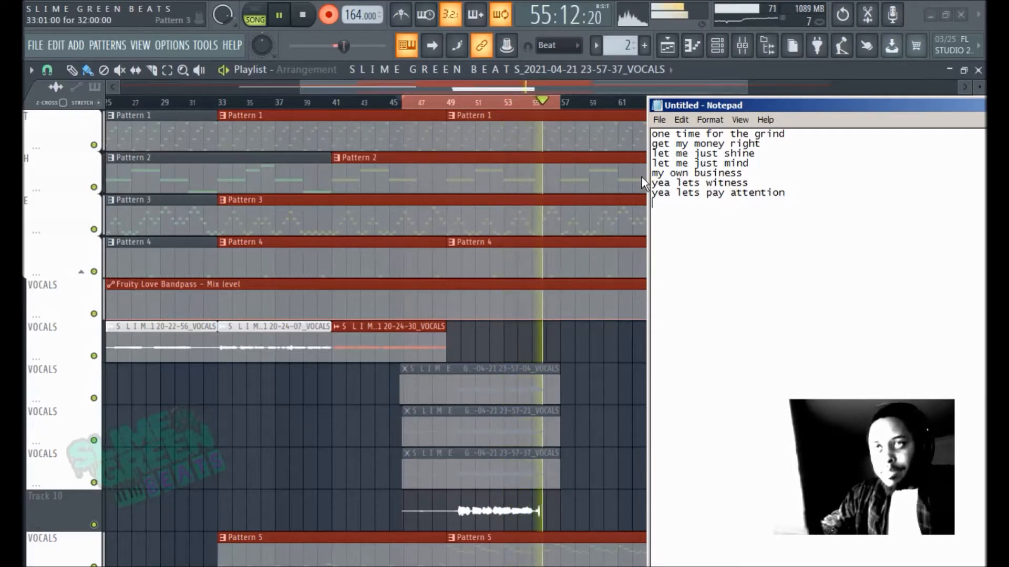
# Return to the Playlist, check the VOCALS insert in the Mixer, then close it.
pyautogui.click(741, 45)
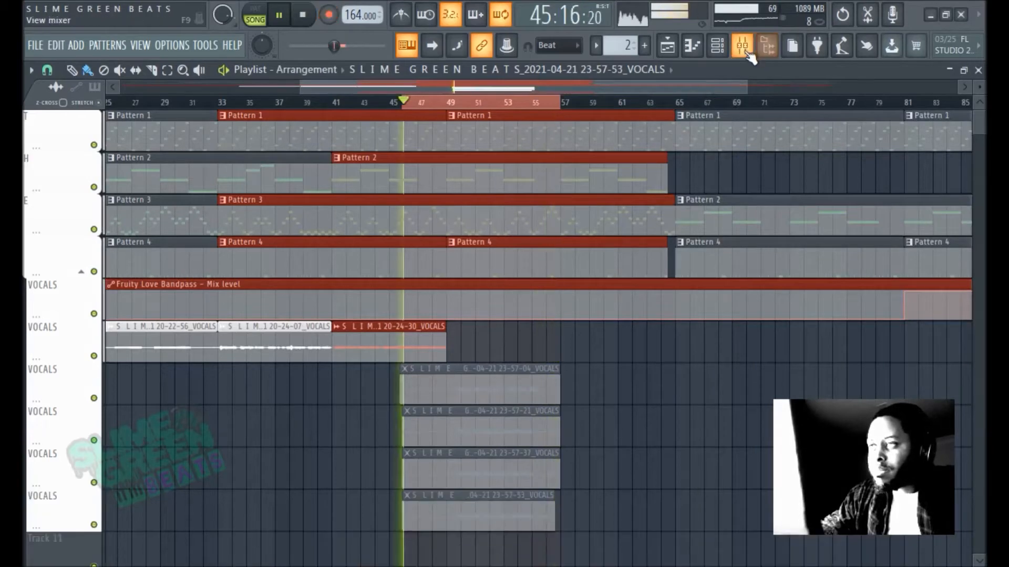
pyautogui.click(741, 45)
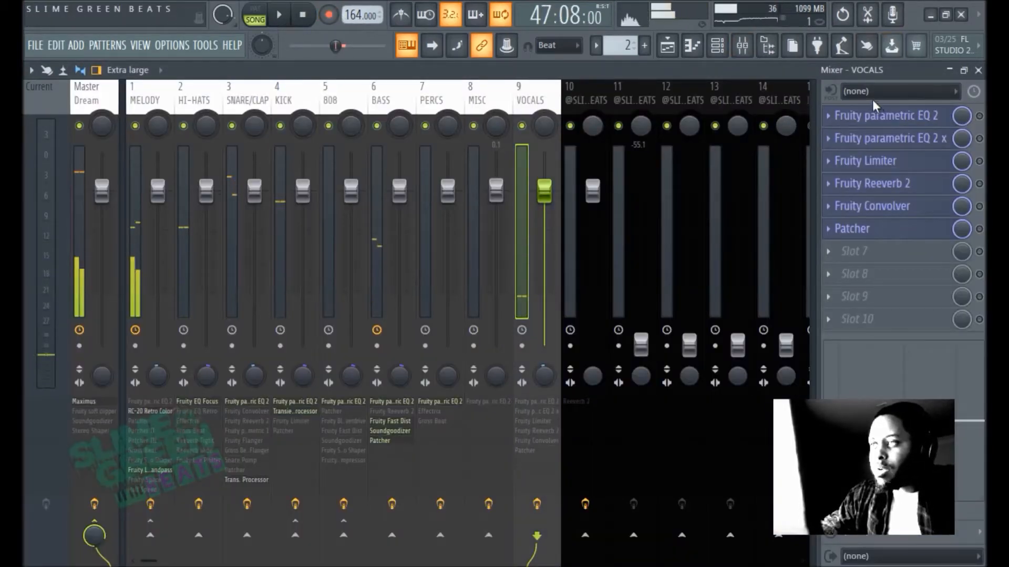
pyautogui.click(666, 45)
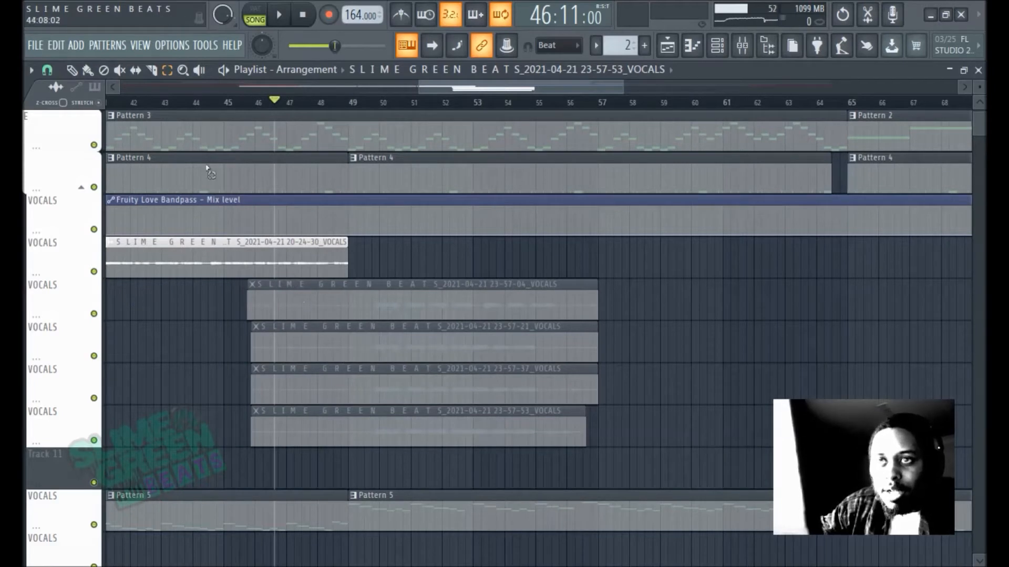
pyautogui.moveTo(277, 13)
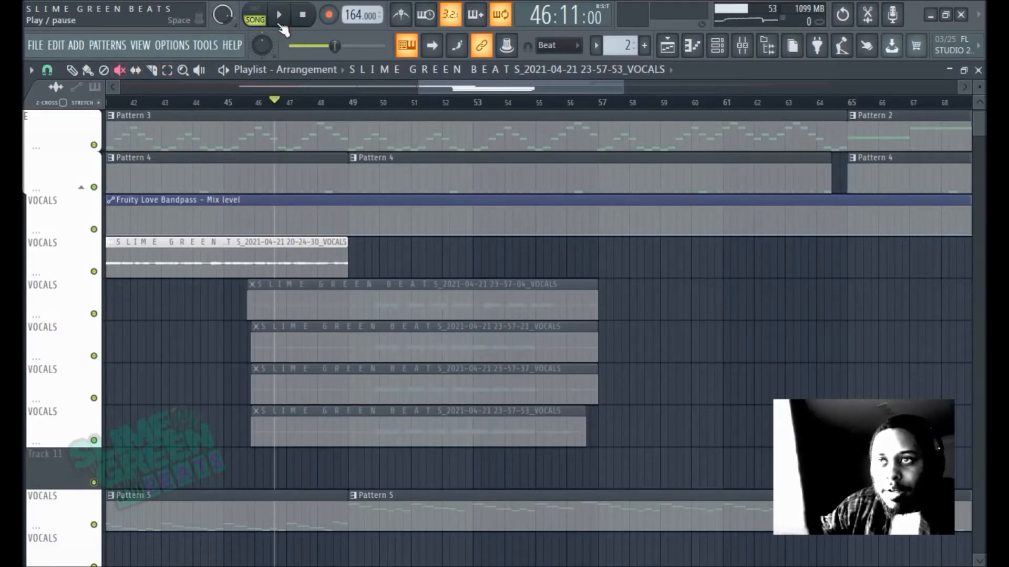
# Play the loop and audition the takes, keeping only the 23-57-37 and 23-57-53 takes.
pyautogui.click(277, 14)
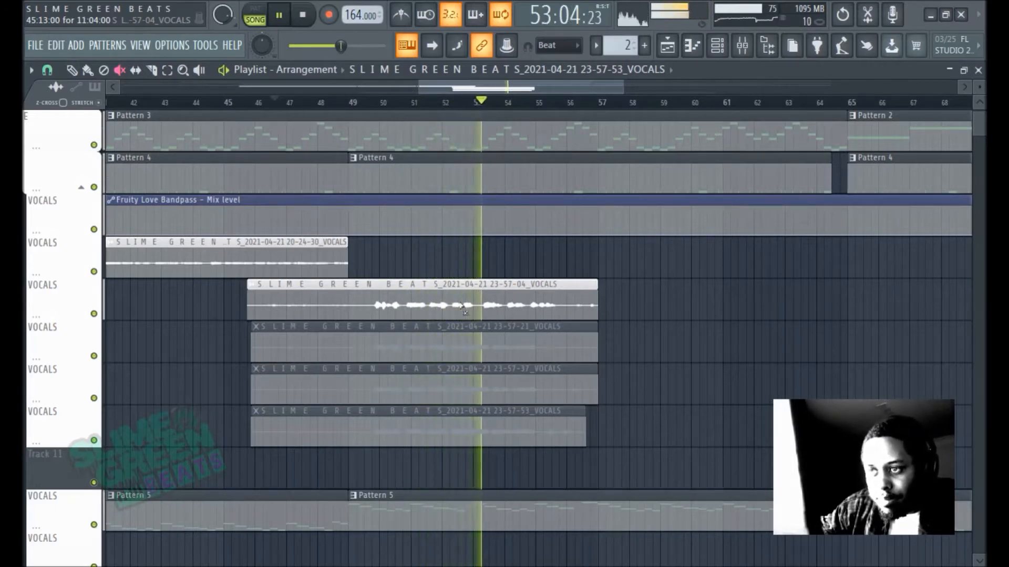
pyautogui.click(303, 102)
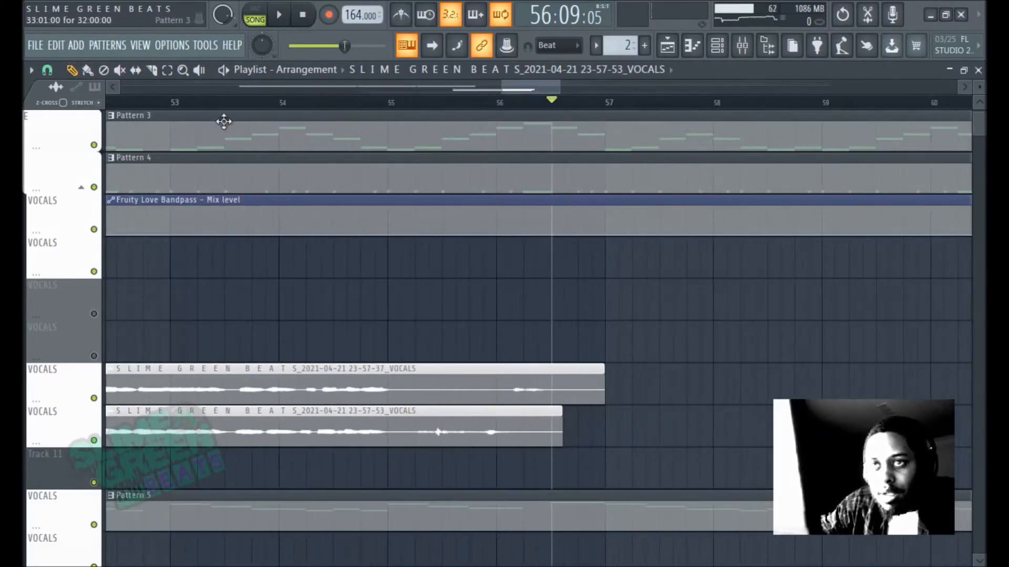
# Zoom out to the full arrangement and stop playback, showing the two kept takes near bar 49.
pyautogui.moveTo(399, 364); pyautogui.dragTo(422, 443)
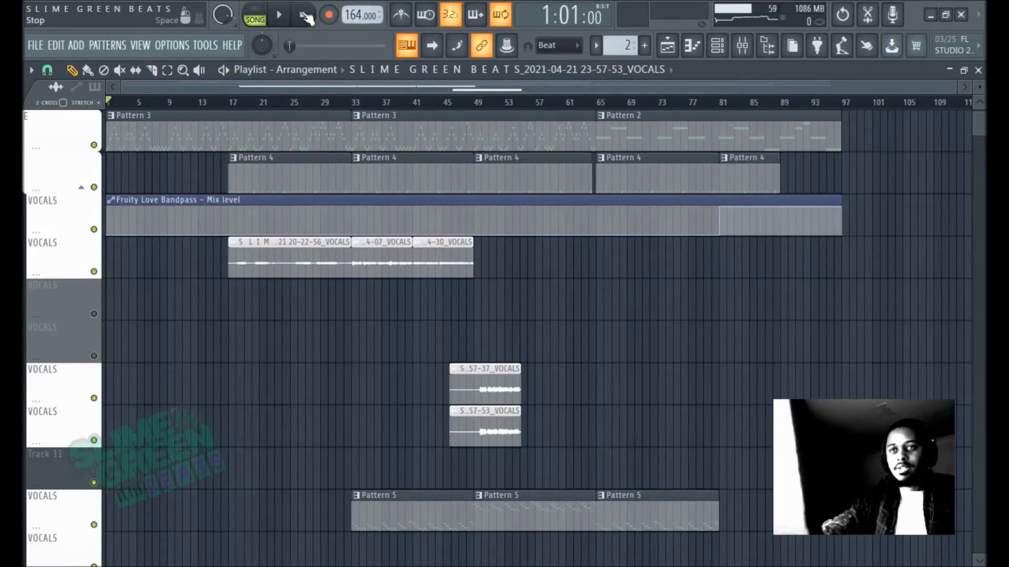
pyautogui.click(278, 13)
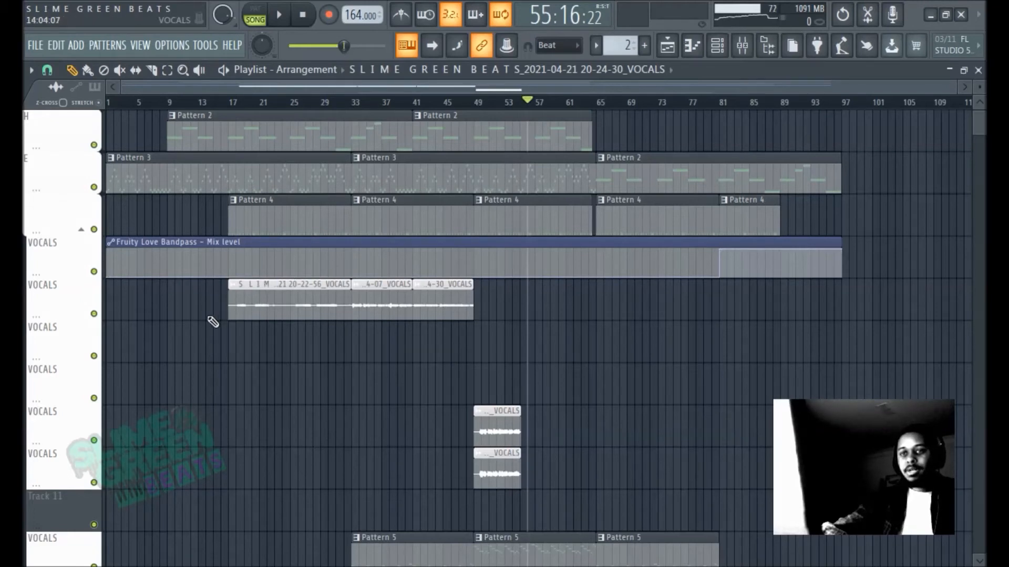
pyautogui.moveTo(225, 313)
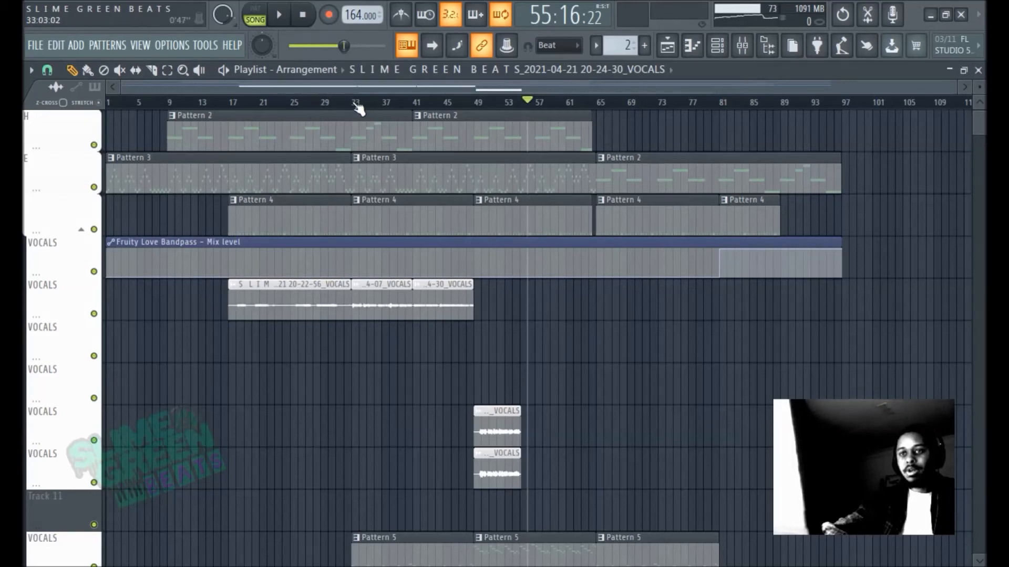
# Select bars 17 through 33 on the Playlist ruler as the loop section.
pyautogui.moveTo(230, 102); pyautogui.dragTo(343, 102)
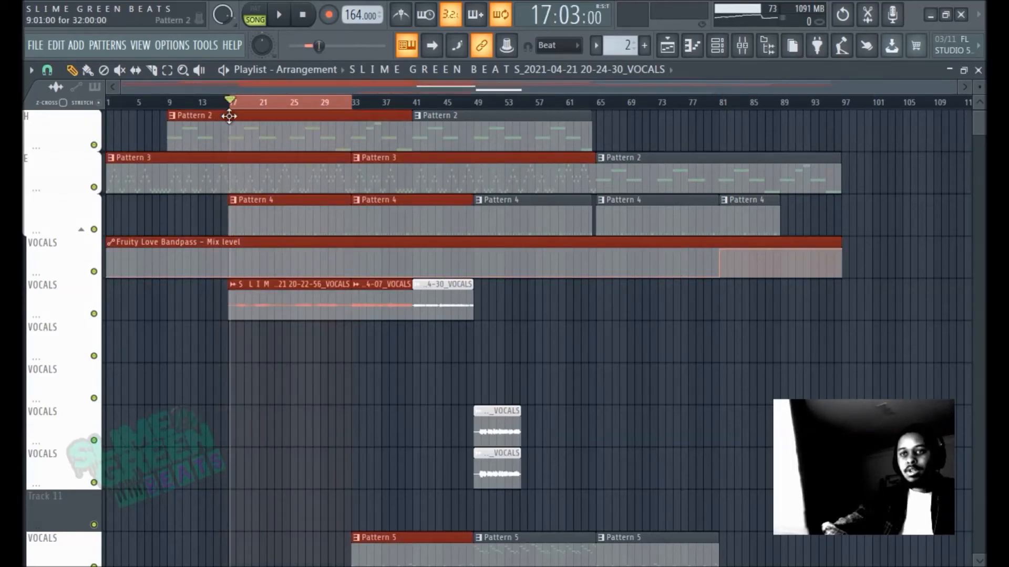